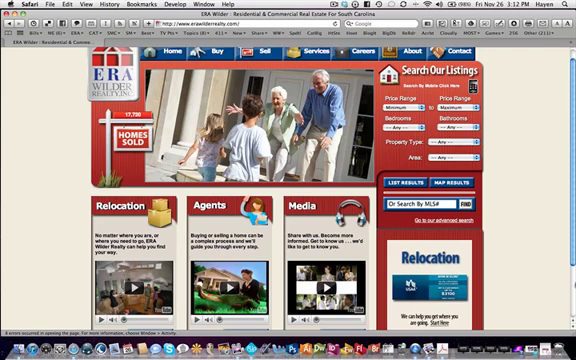
Scroll through the ERA Wilder Realty results showing the agent's two showcase properties
scroll("down", 3)
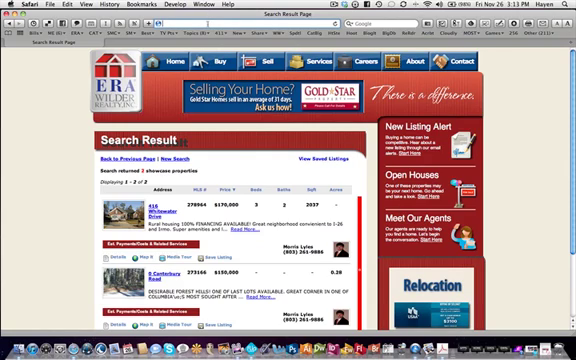
Select the results page URL in Safari's address bar to copy it for goo.gl
left_click(180, 26)
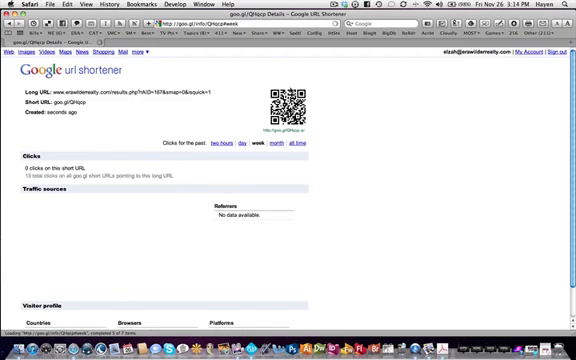
mouse_move(282, 95)
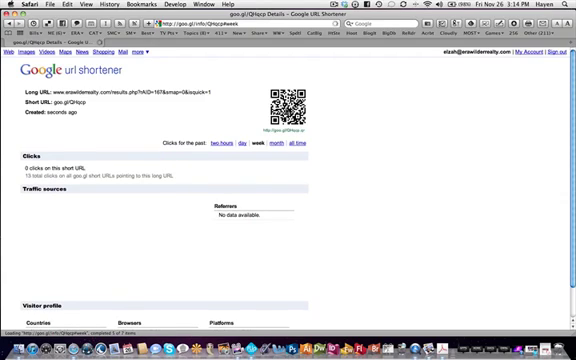
Scroll to the short link's QR code and save the image to the desktop
scroll("down", 3)
type("morrisqr.png")
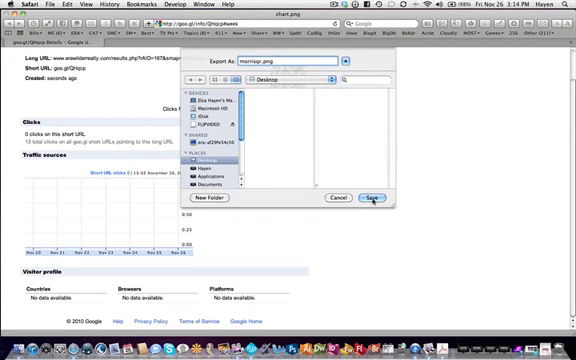
left_click(372, 196)
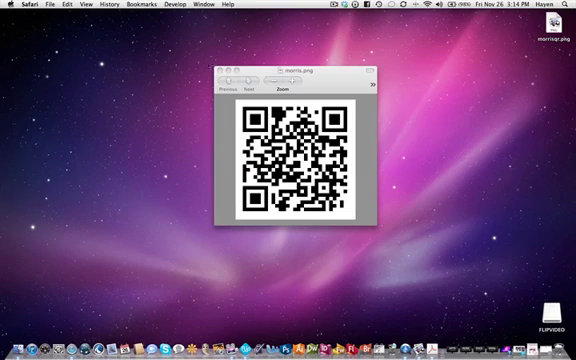
Close the QR image preview and reopen morrisqr.png from the desktop
left_click(218, 68)
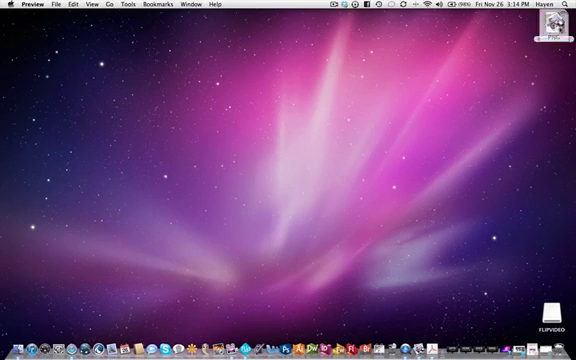
double_click(548, 34)
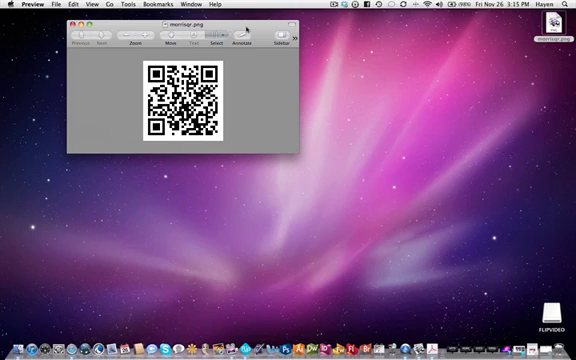
mouse_move(255, 33)
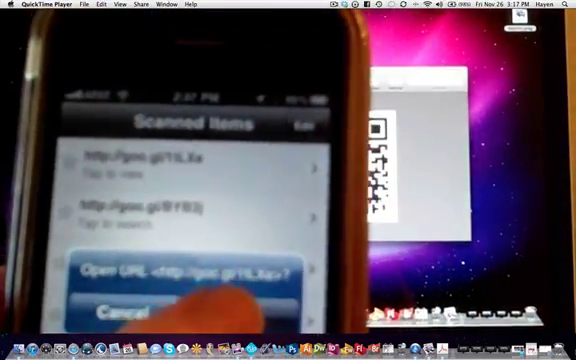
Play the QuickTime clip of the iPhone scanning the QR code
left_click(180, 272)
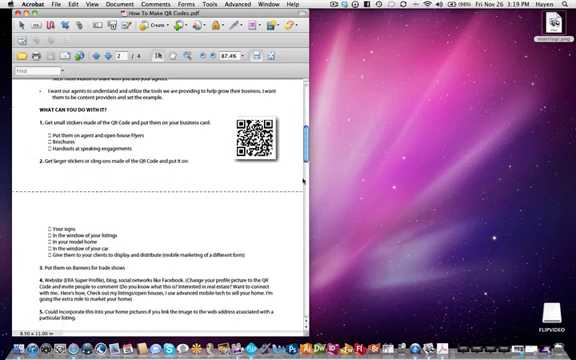
Scroll the How To Make QR Codes PDF down to the Mobile App Downloads page
scroll("down", 3)
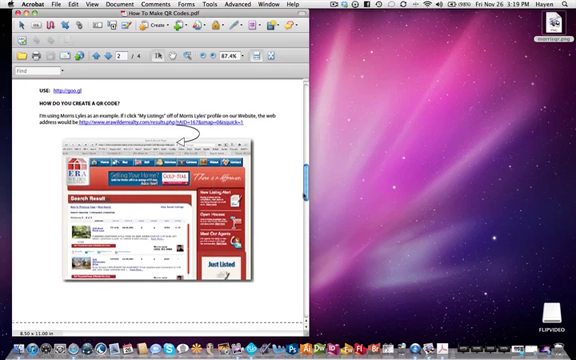
scroll("down", 3)
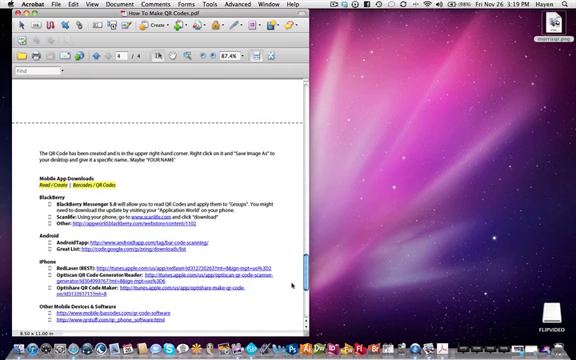
scroll("down", 3)
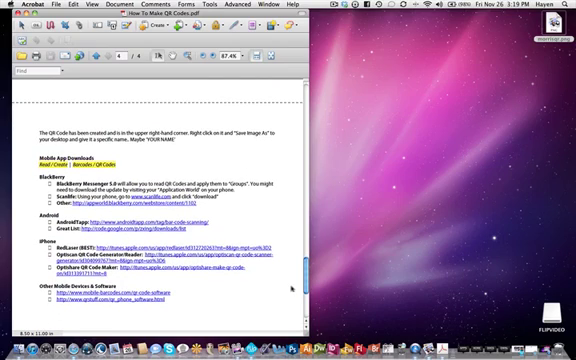